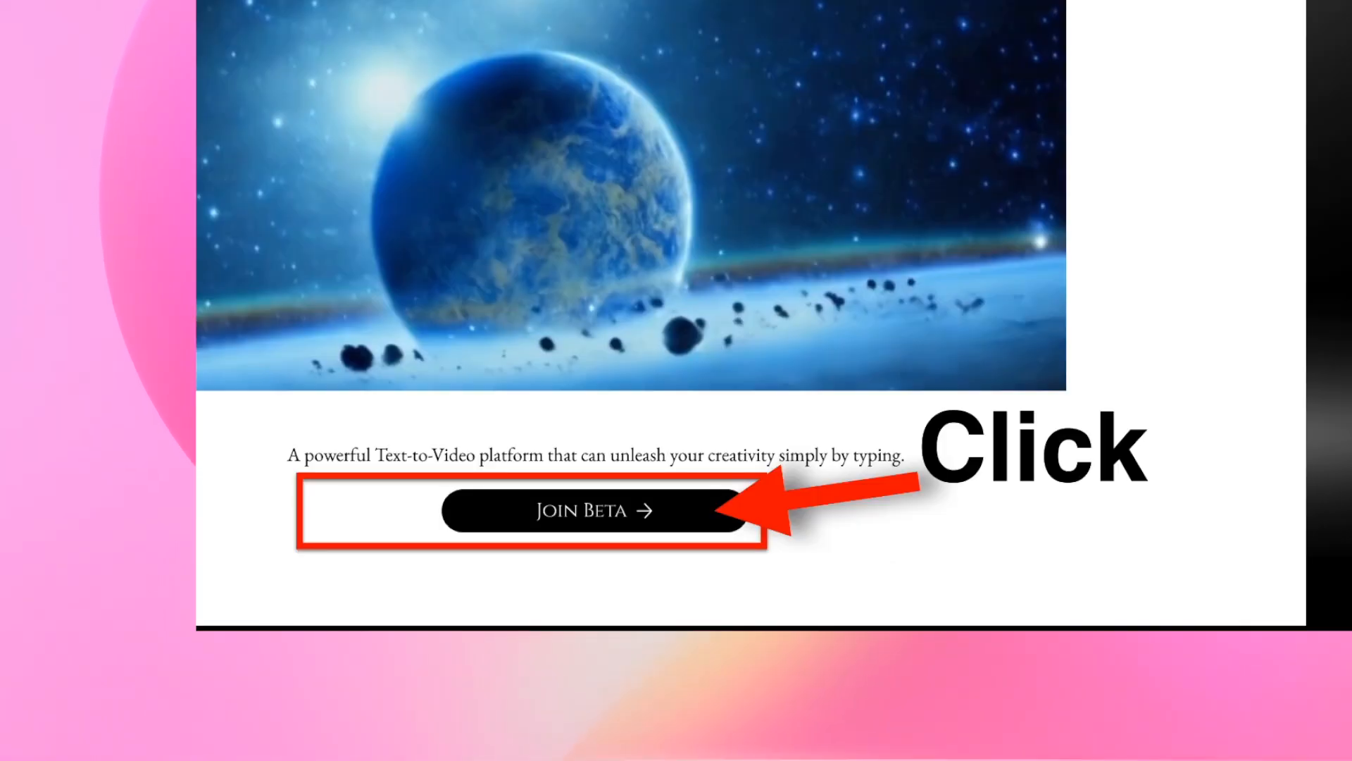
Join the Pika Labs beta from the homepage, entering Pika's Discord server.
left_click(591, 508)
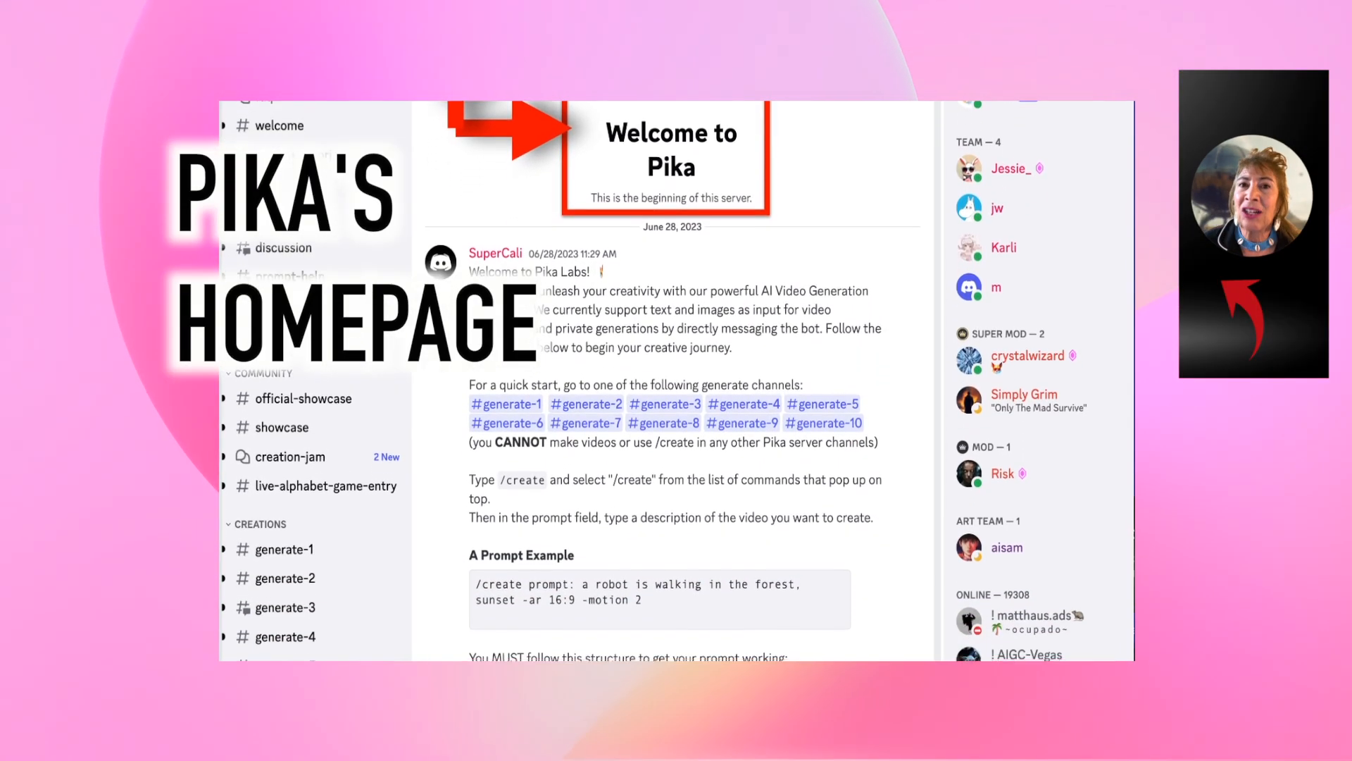
scroll("down", 3)
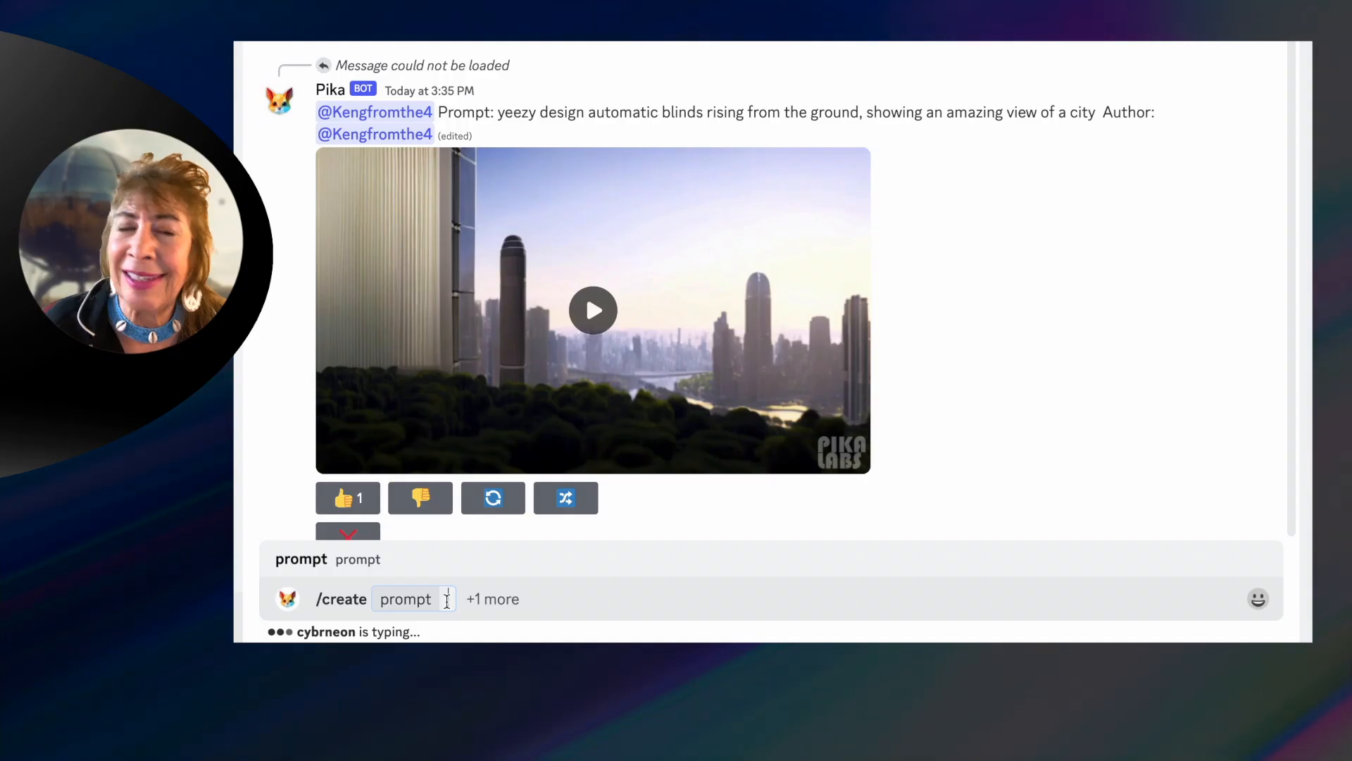
Enter 'this is where you put your prompt' as the /create prompt.
type("this is where")
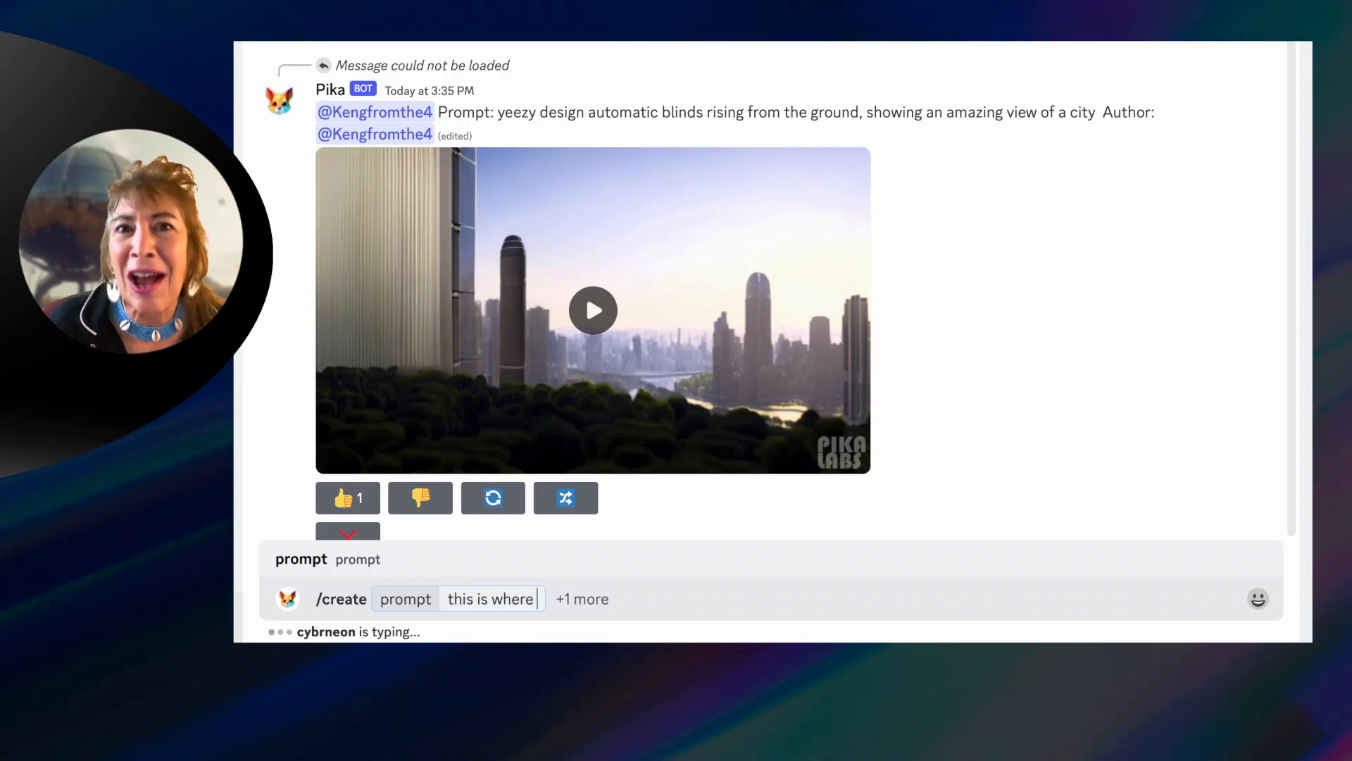
type("you put your p")
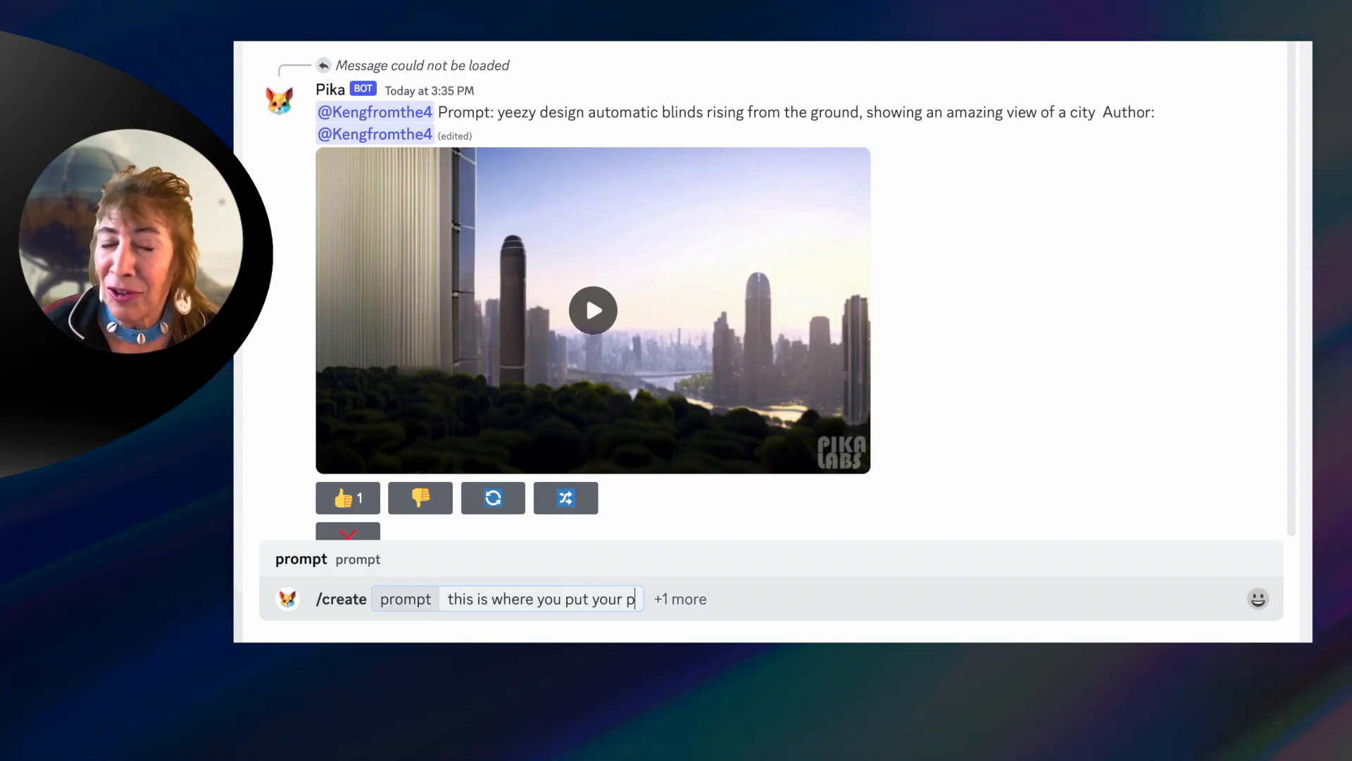
type("rompt")
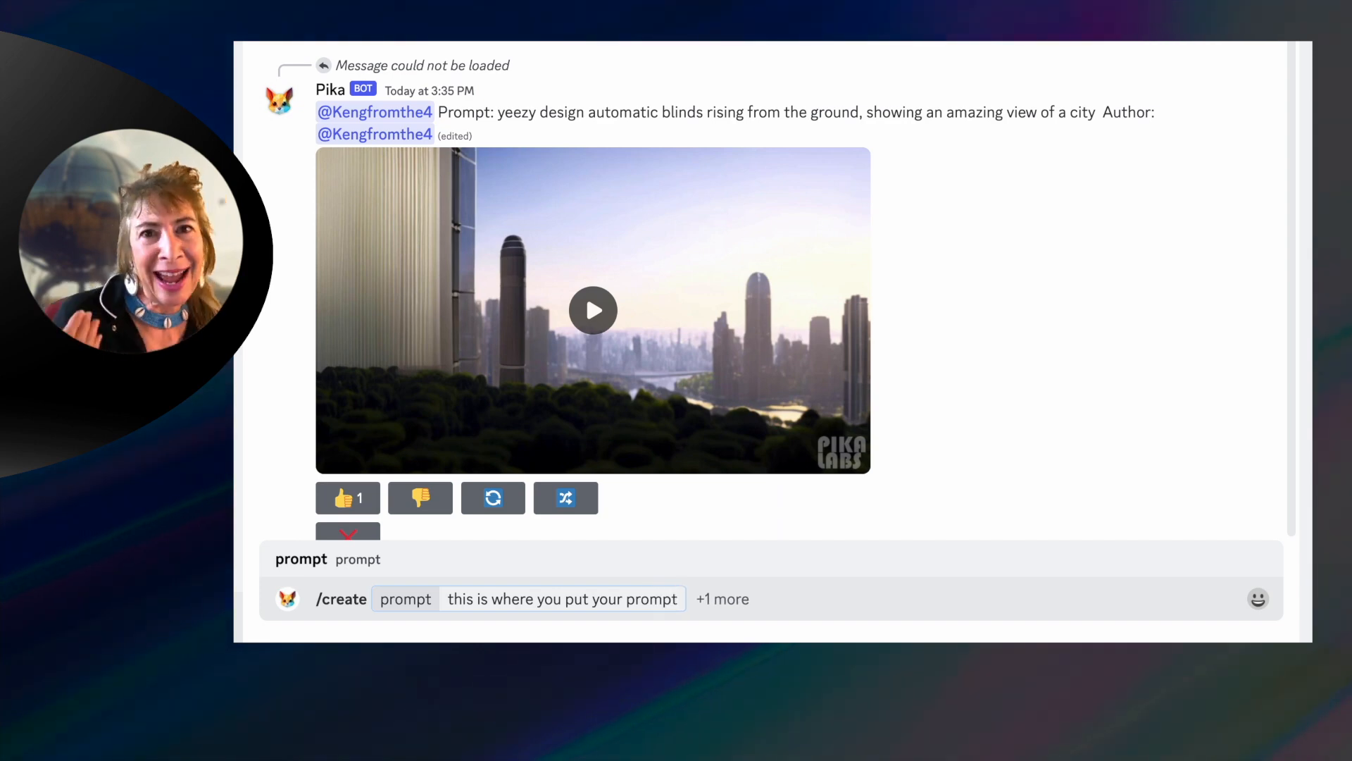